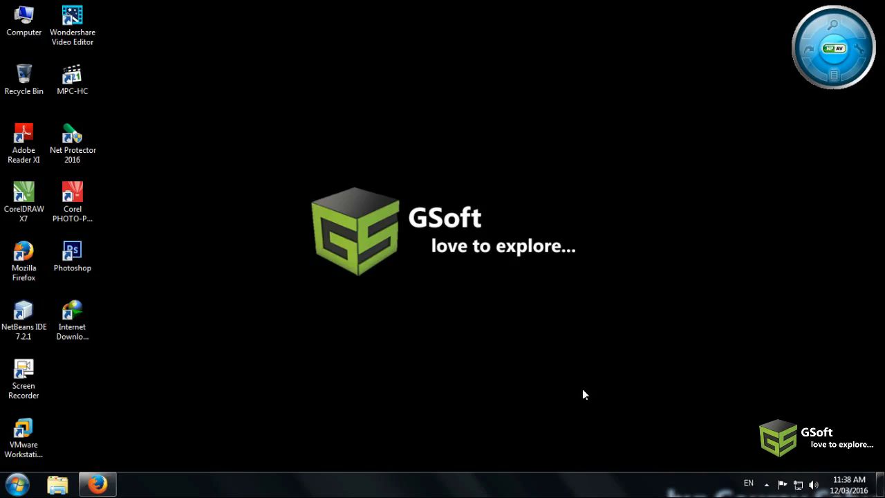
mouse_move(591, 348)
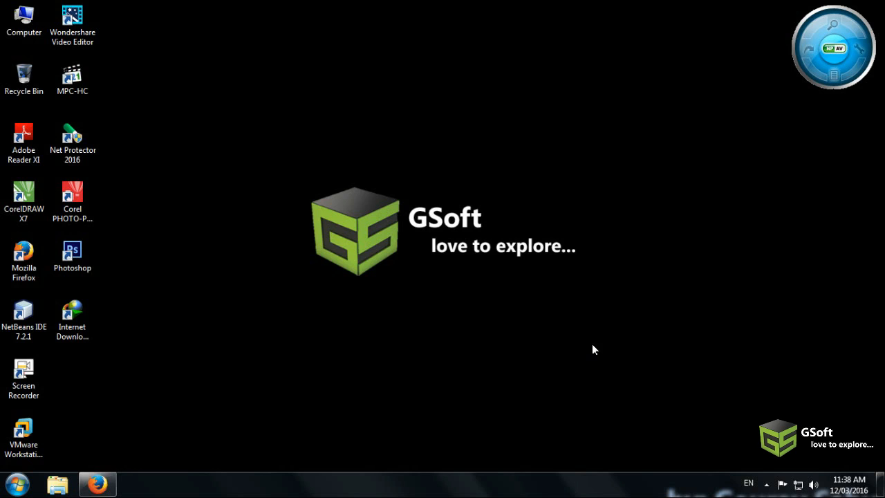
mouse_move(453, 299)
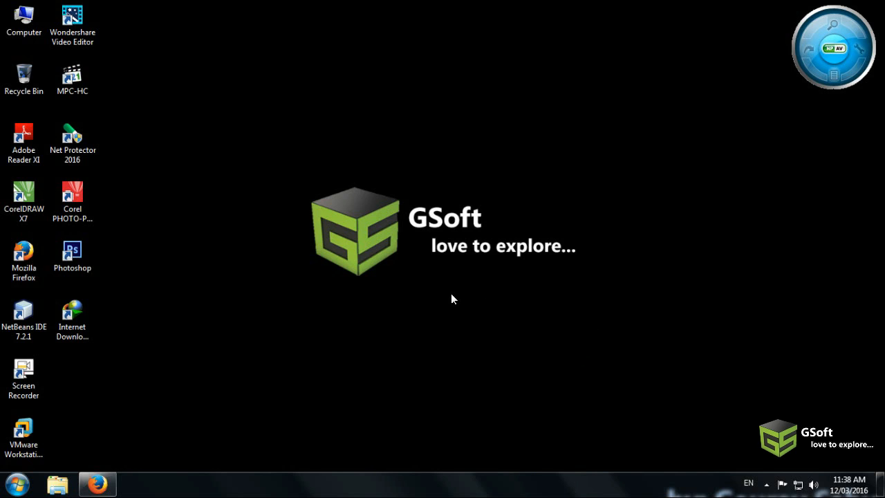
mouse_move(343, 204)
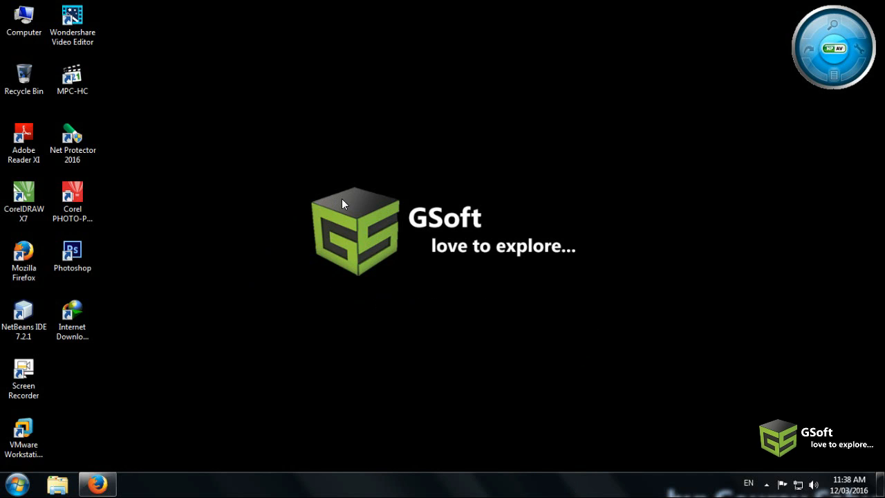
mouse_move(366, 206)
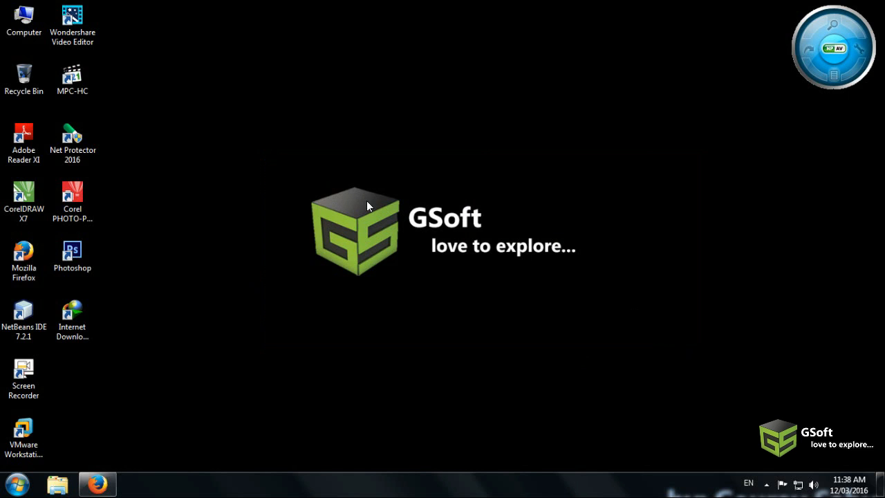
mouse_move(274, 179)
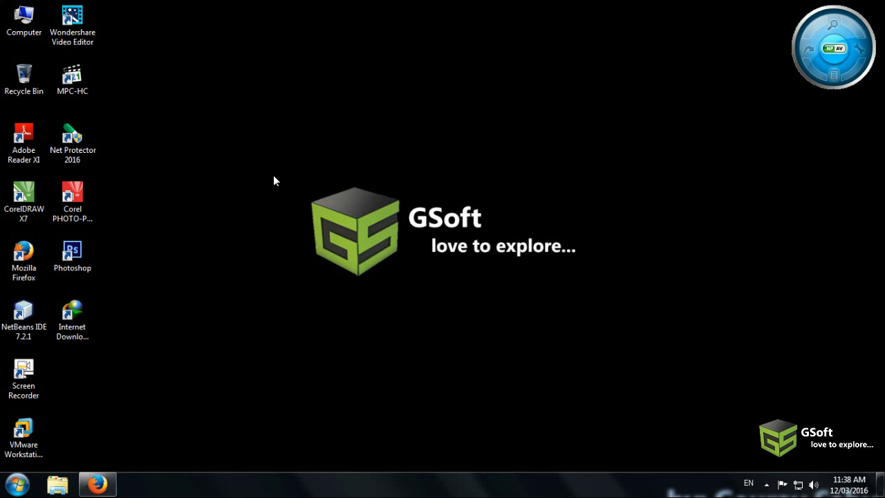
Step: Try bill.pdf on drive D, then close that window and refresh the desktop
click(58, 484)
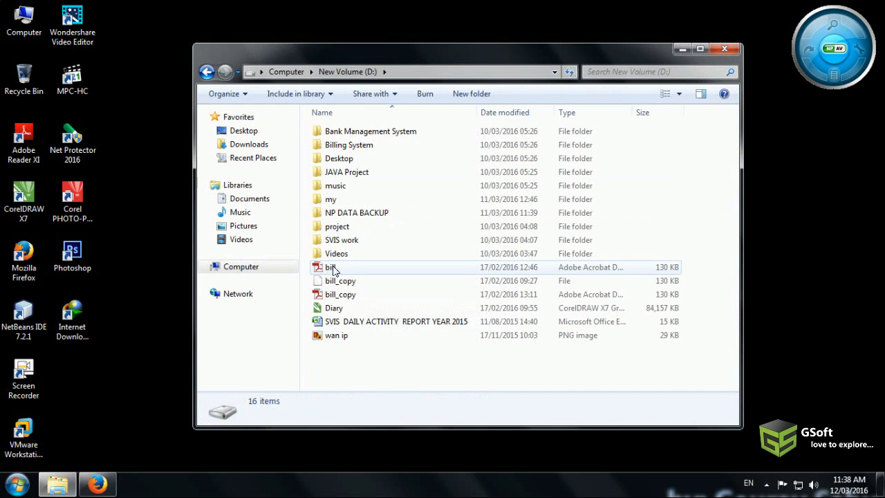
mouse_move(334, 270)
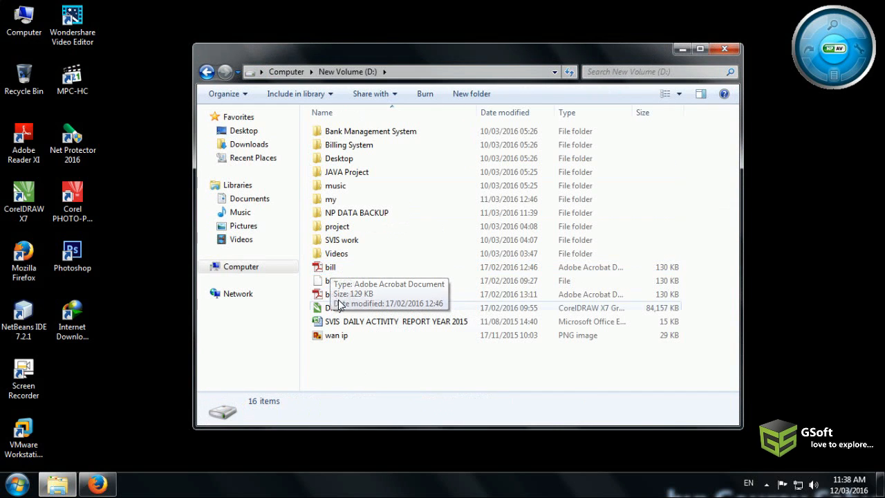
click(330, 266)
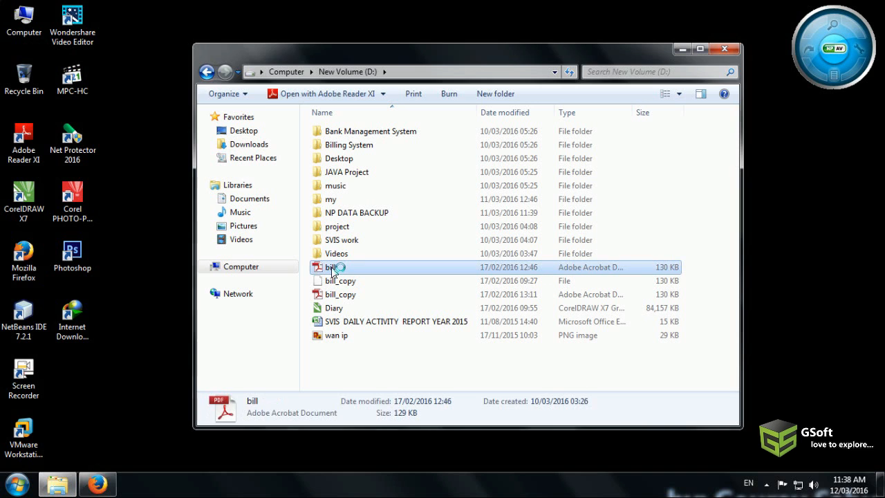
mouse_move(373, 141)
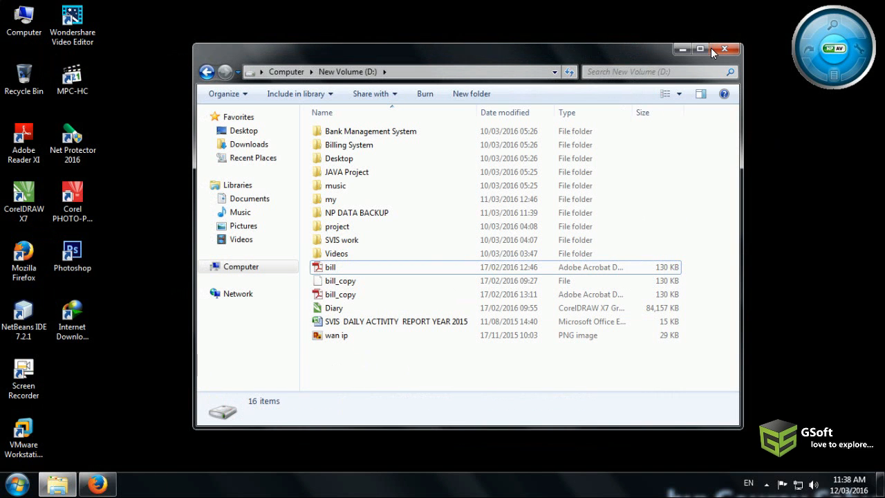
click(724, 50)
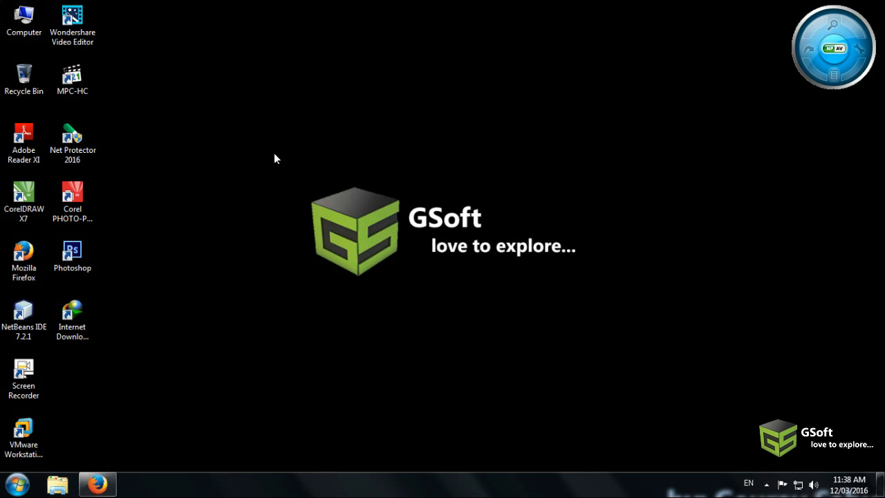
right_click(274, 158)
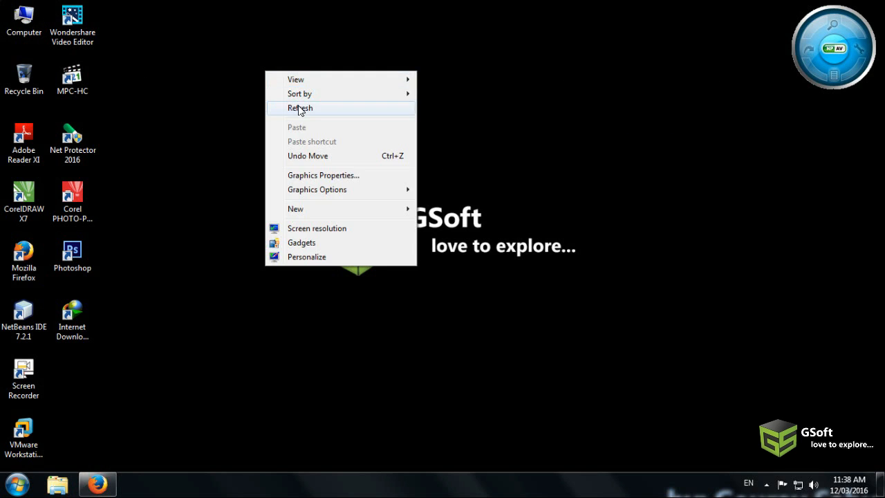
click(299, 108)
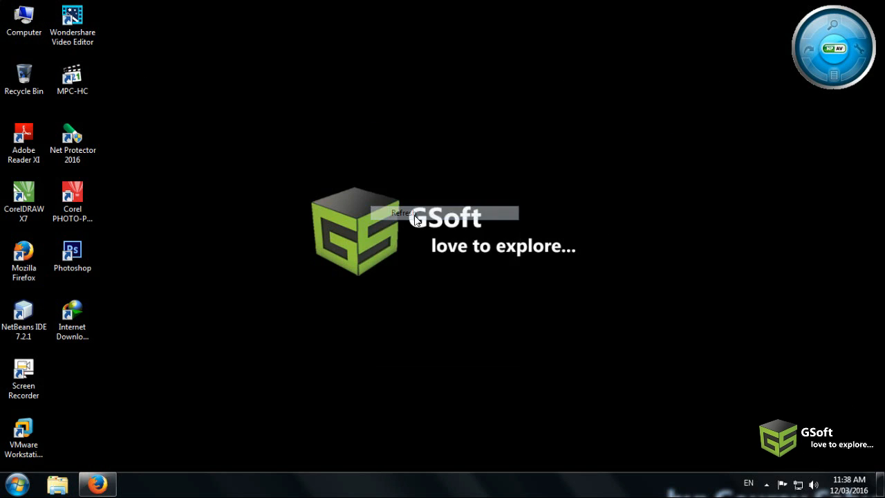
Step: Browse from Computer into C: > Program Files (x86) > Adobe > Reader 11.0
double_click(24, 20)
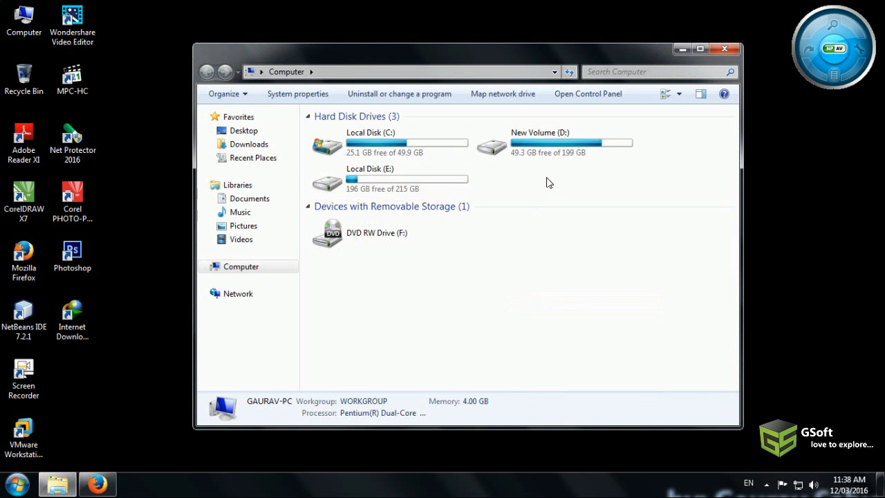
double_click(371, 141)
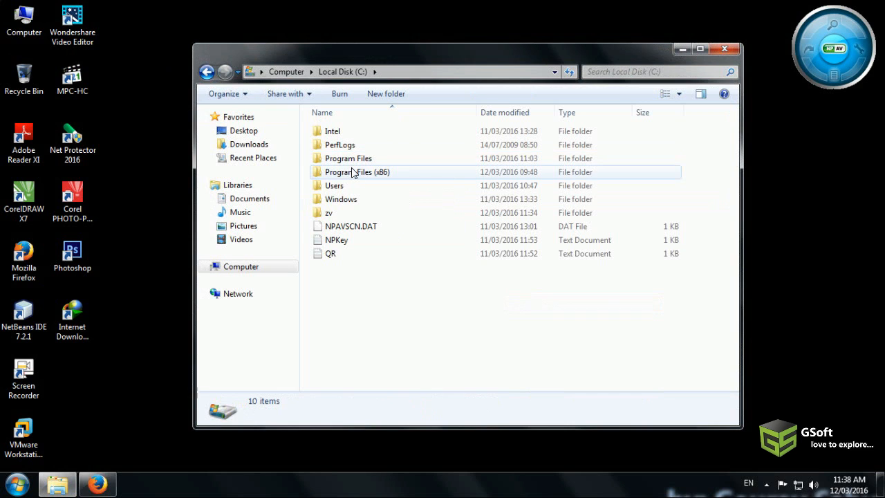
double_click(349, 157)
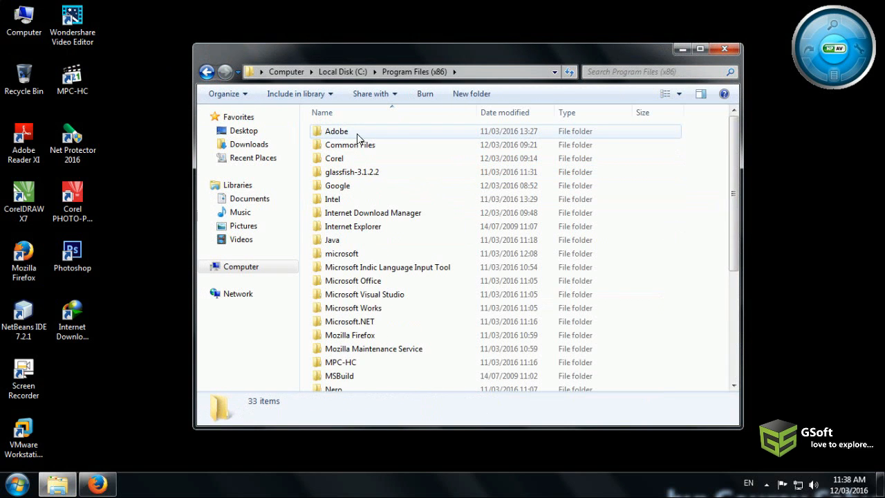
mouse_move(330, 131)
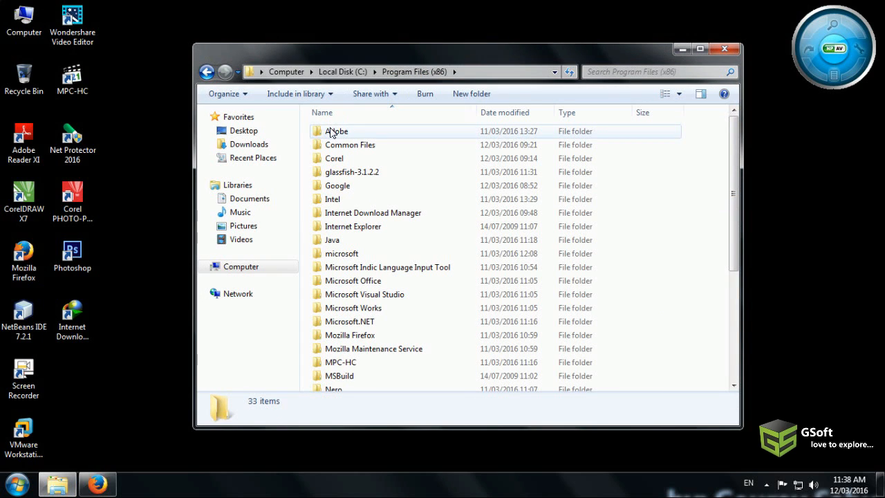
double_click(338, 130)
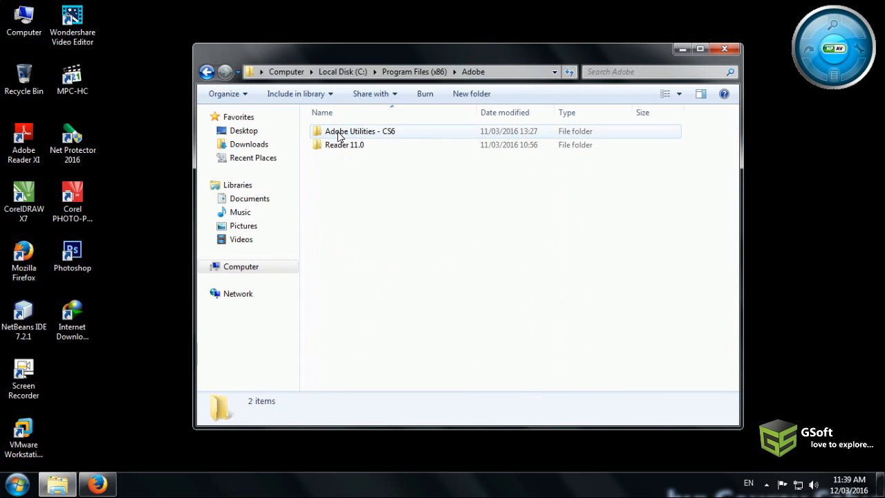
click(344, 145)
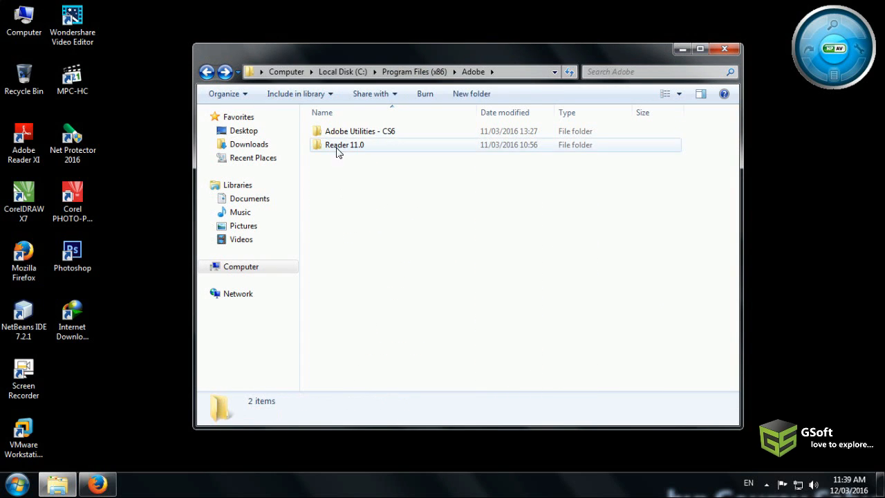
double_click(344, 145)
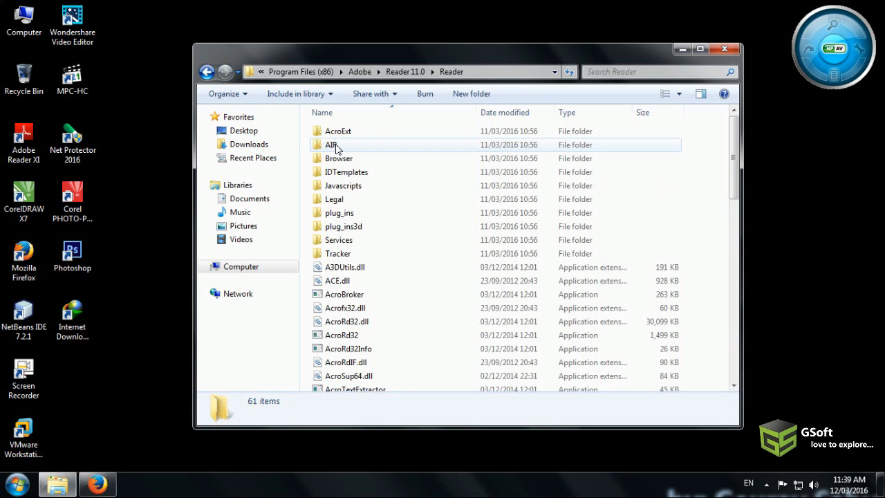
Step: Locate and run Eula.exe in the Reader install folder
scroll(down, 3)
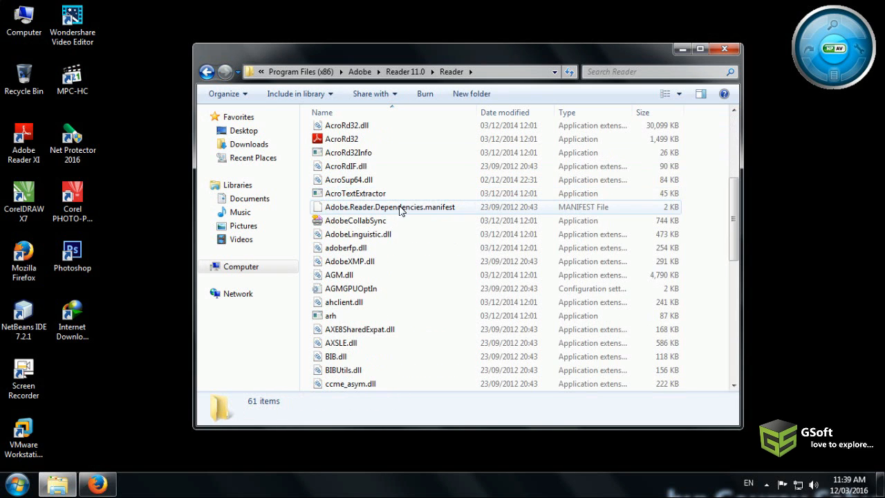
scroll(down, 3)
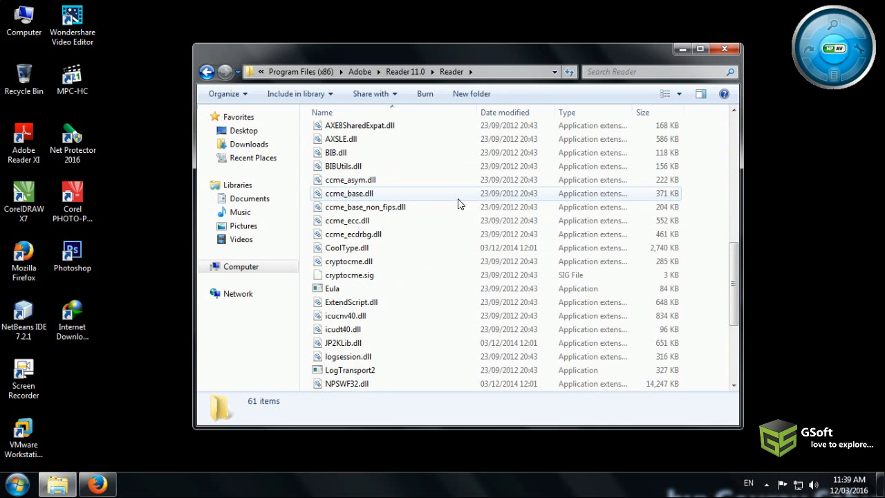
scroll(down, 3)
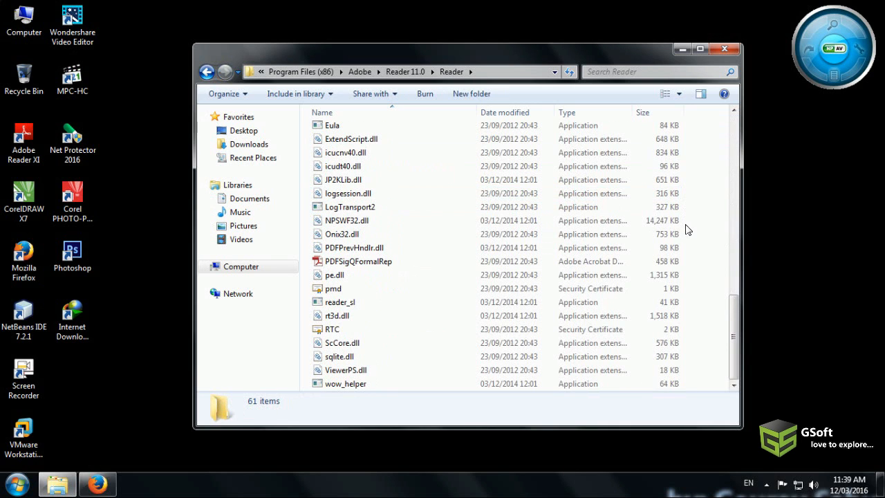
scroll(up, 3)
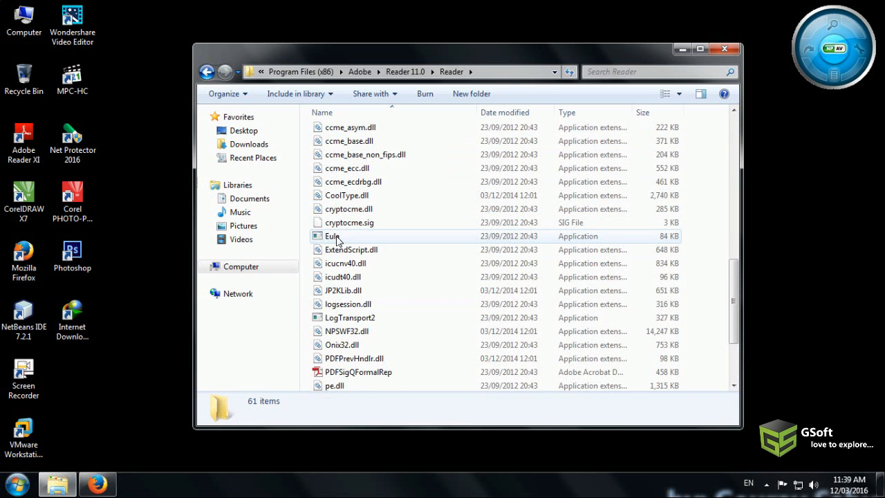
double_click(331, 235)
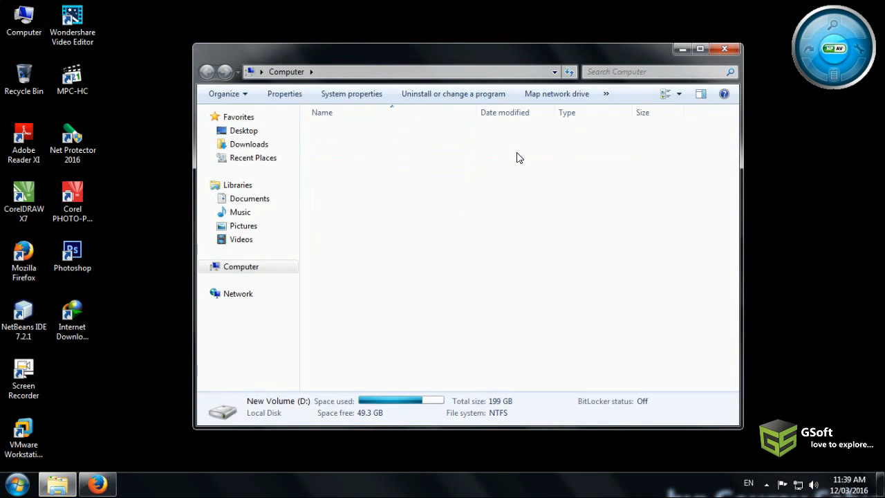
Step: Open bill.pdf from New Volume (D:), view the invoice, then close the viewer
double_click(276, 406)
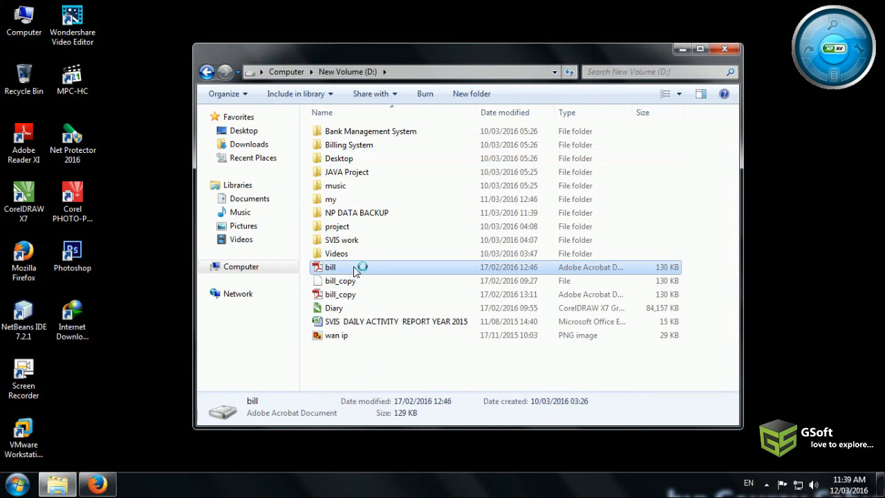
double_click(330, 266)
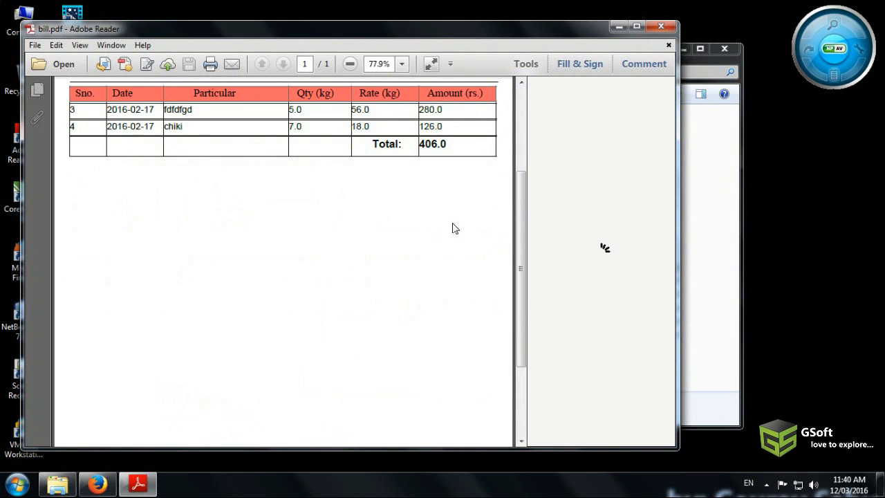
scroll(down, 3)
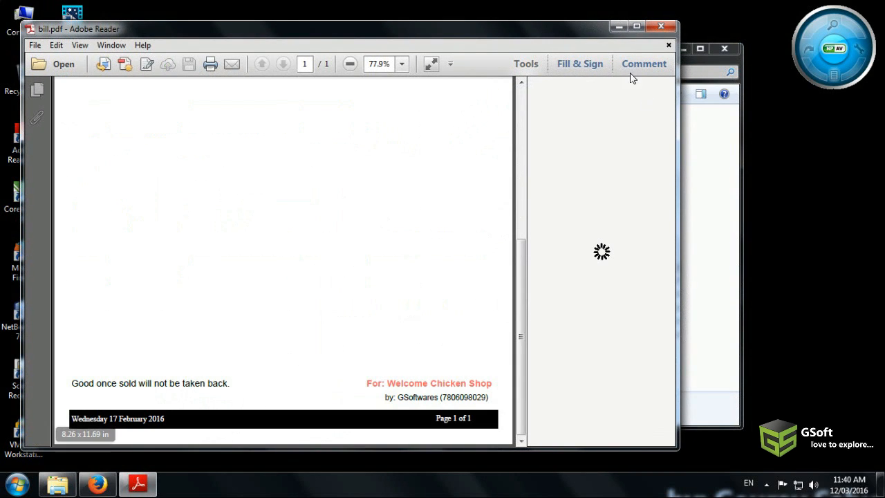
click(661, 26)
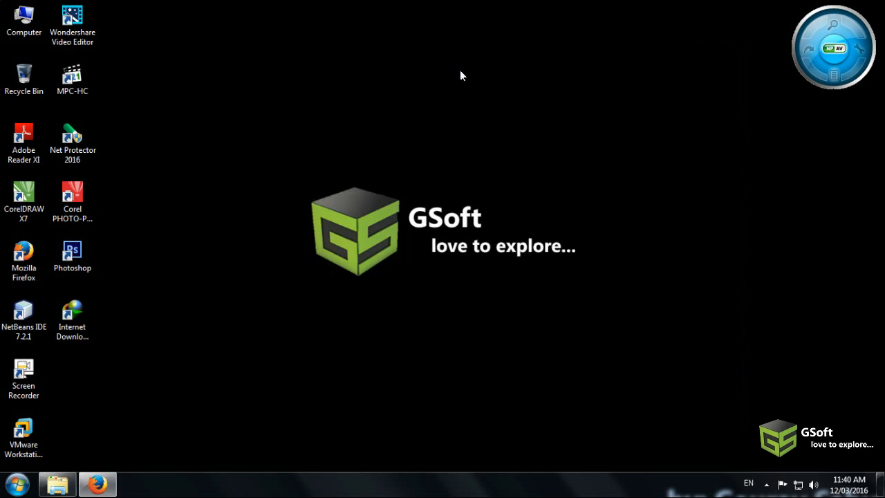
mouse_move(277, 134)
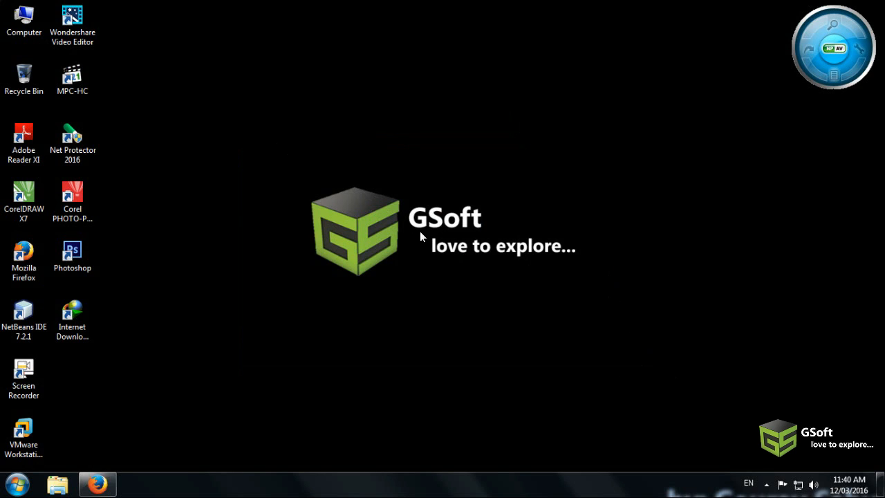
mouse_move(364, 365)
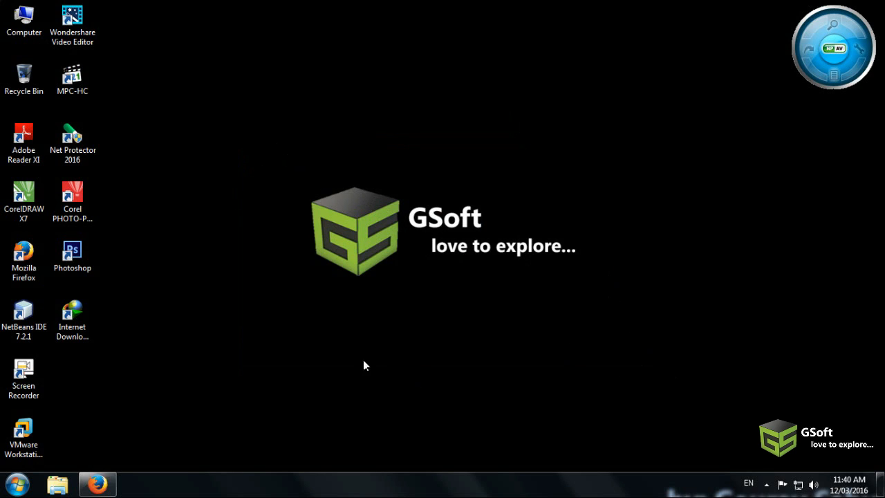
mouse_move(274, 177)
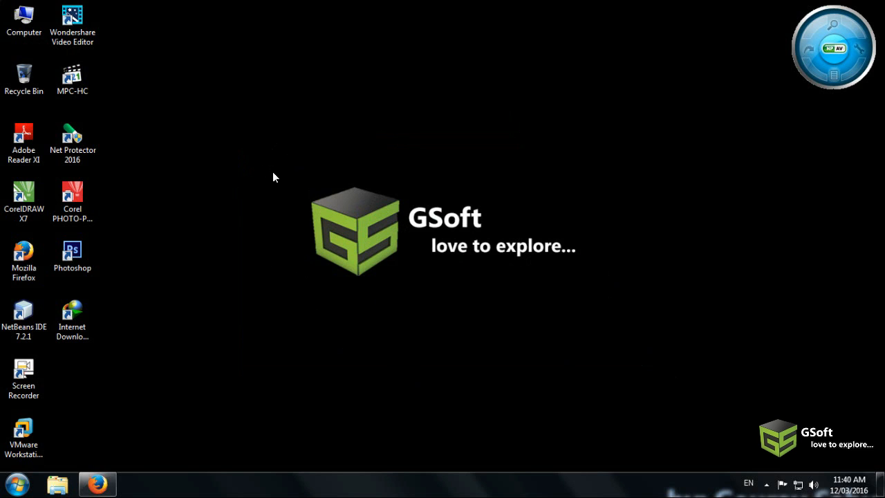